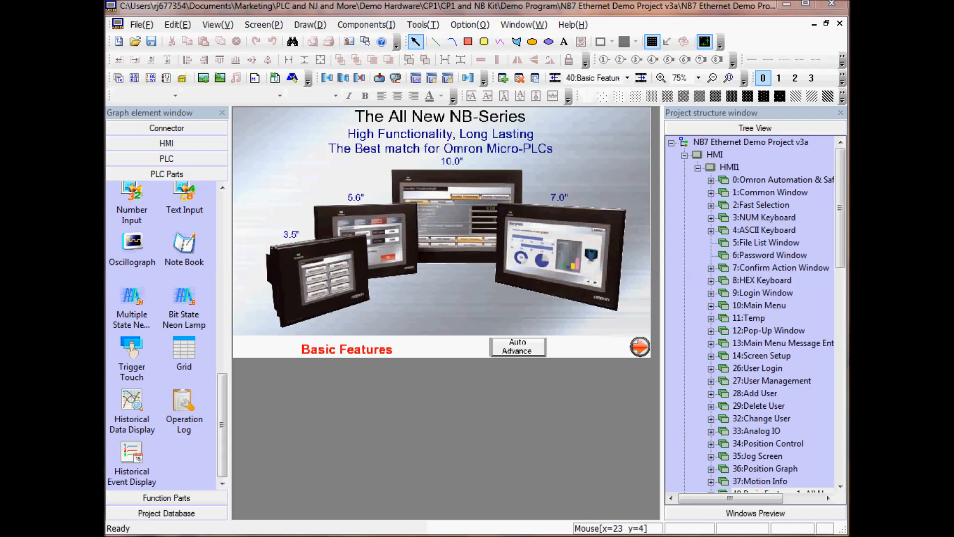
pyautogui.moveTo(156, 117)
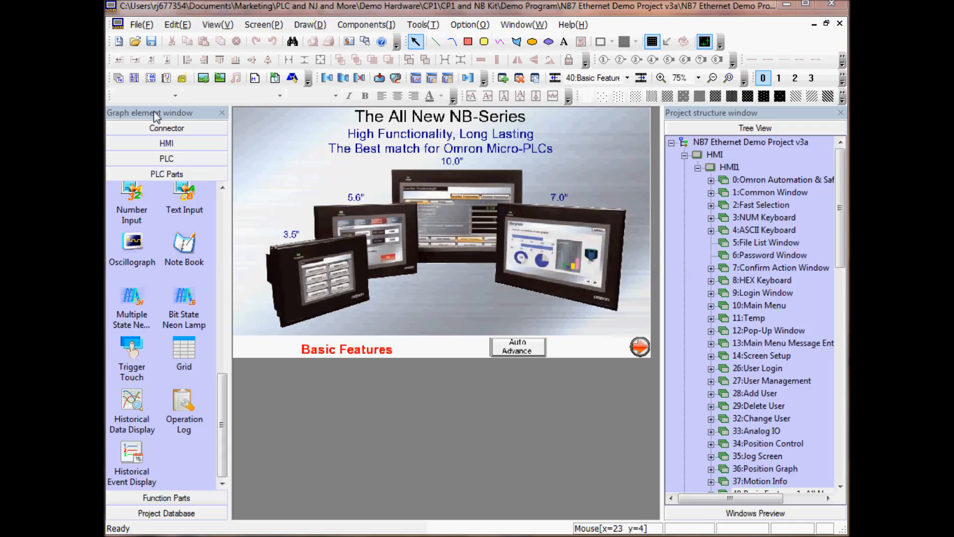
pyautogui.moveTo(687, 132)
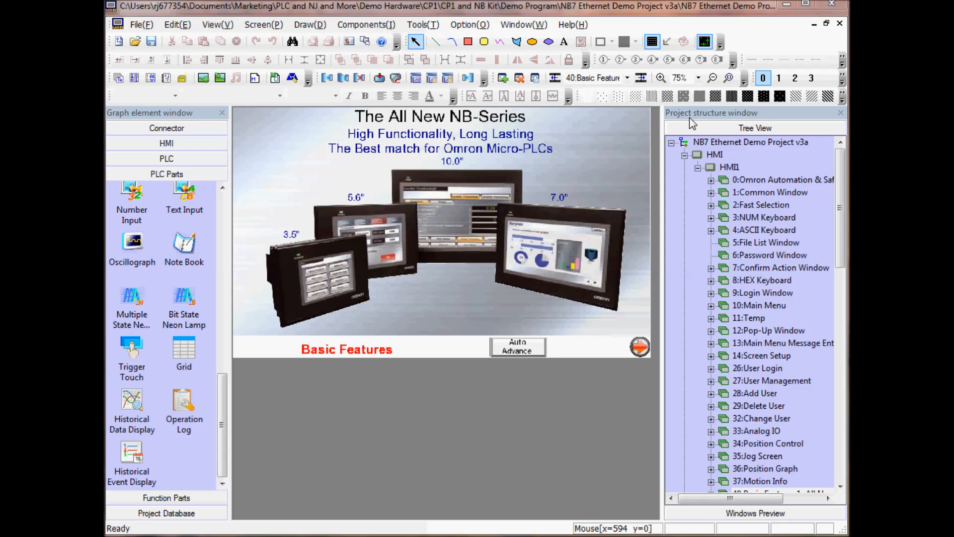
pyautogui.moveTo(107, 233)
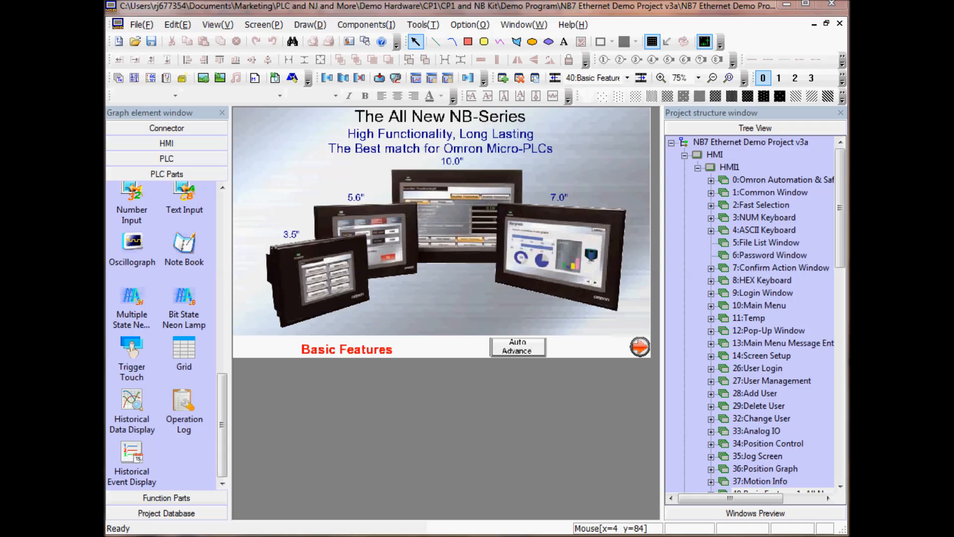
pyautogui.moveTo(227, 12)
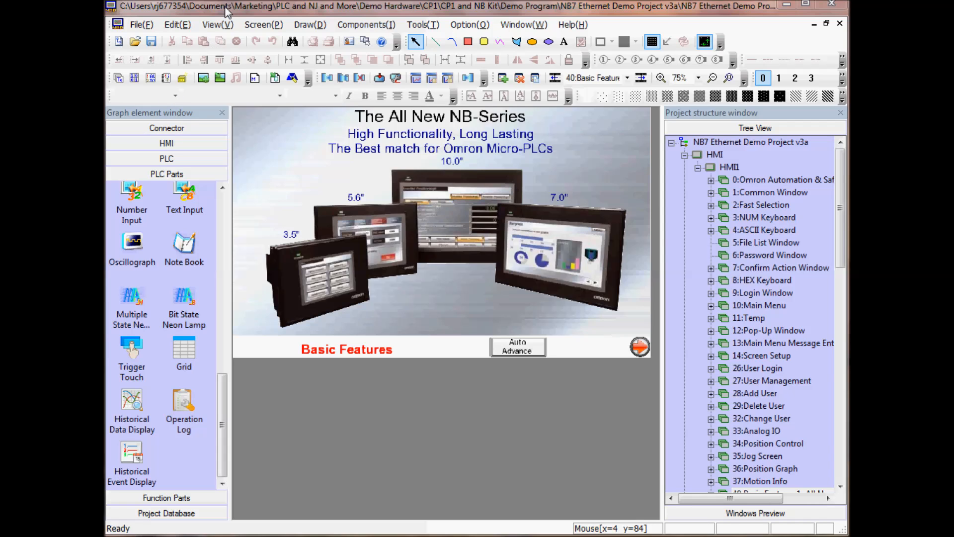
# Browse the View and Window menus looking for the PLC/HMI network layout view.
pyautogui.click(217, 24)
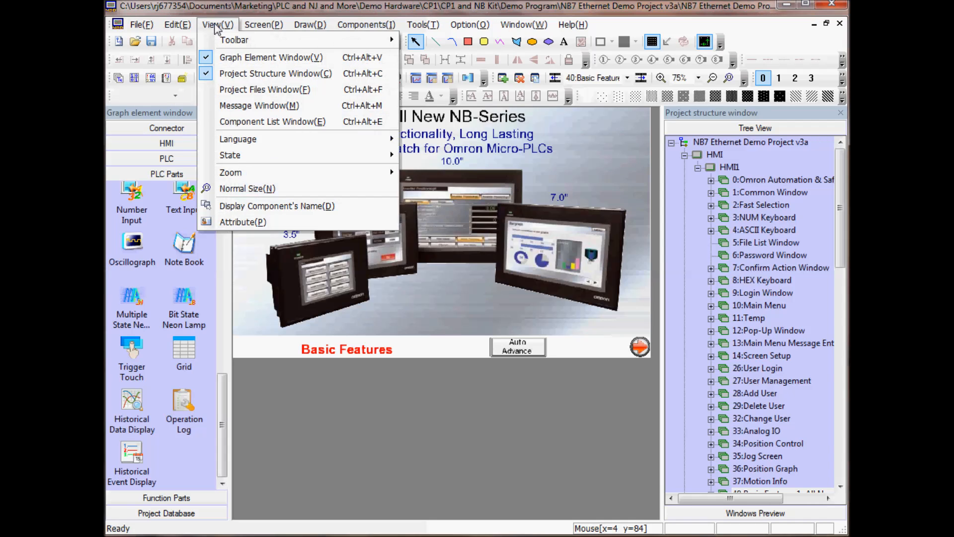
pyautogui.moveTo(270, 57)
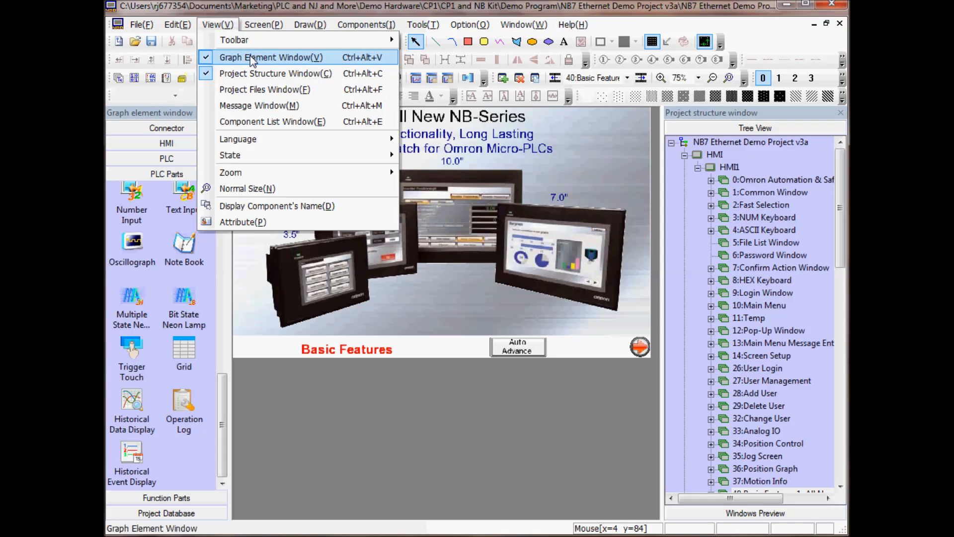
pyautogui.moveTo(249, 72)
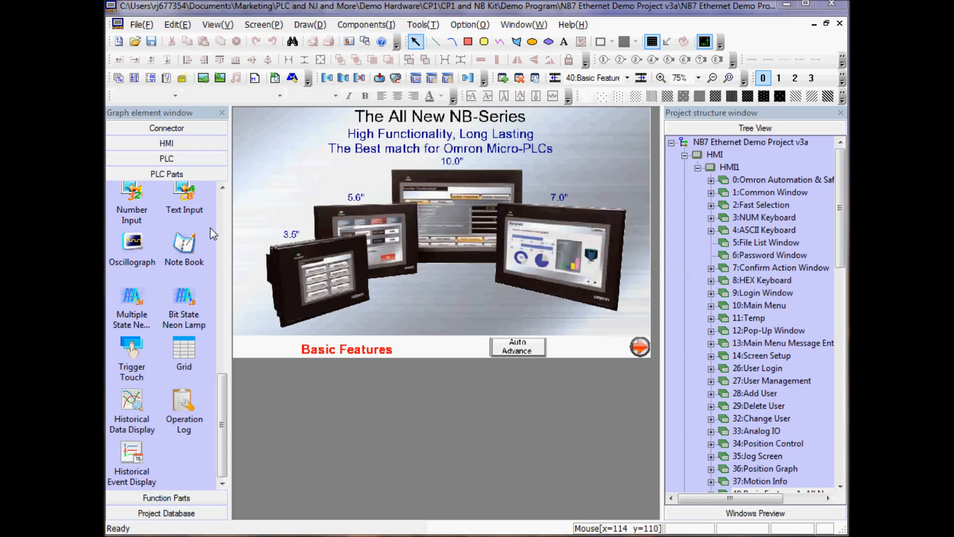
pyautogui.moveTo(245, 189)
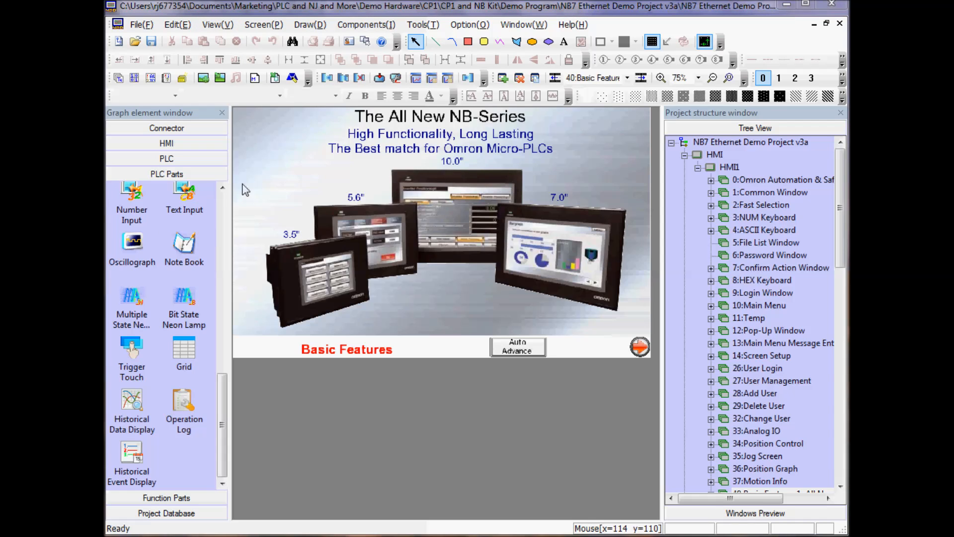
pyautogui.click(522, 24)
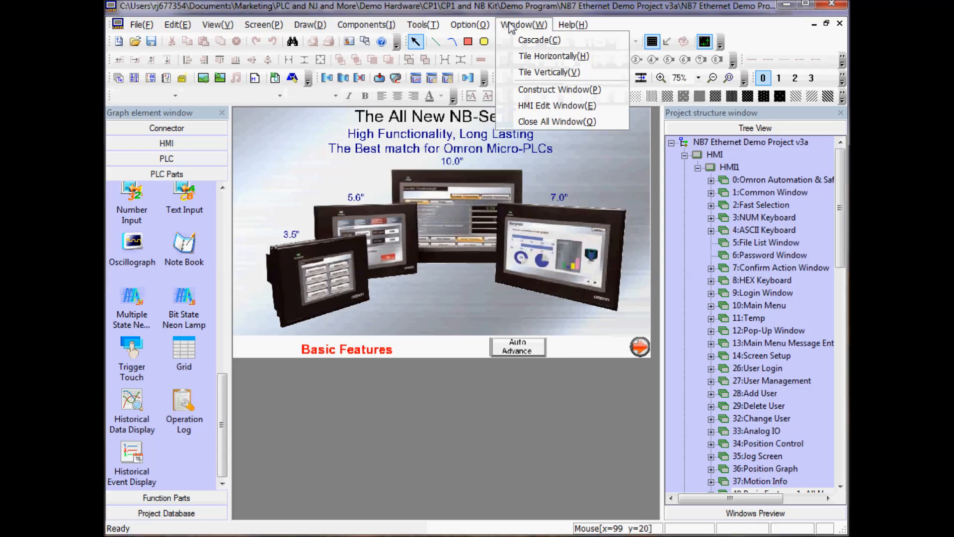
pyautogui.moveTo(557, 90)
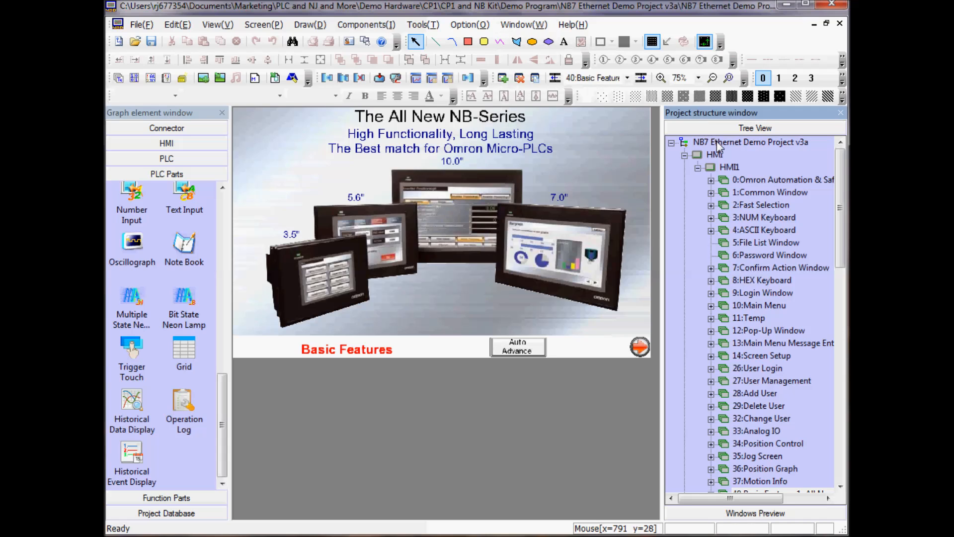
pyautogui.moveTo(718, 149)
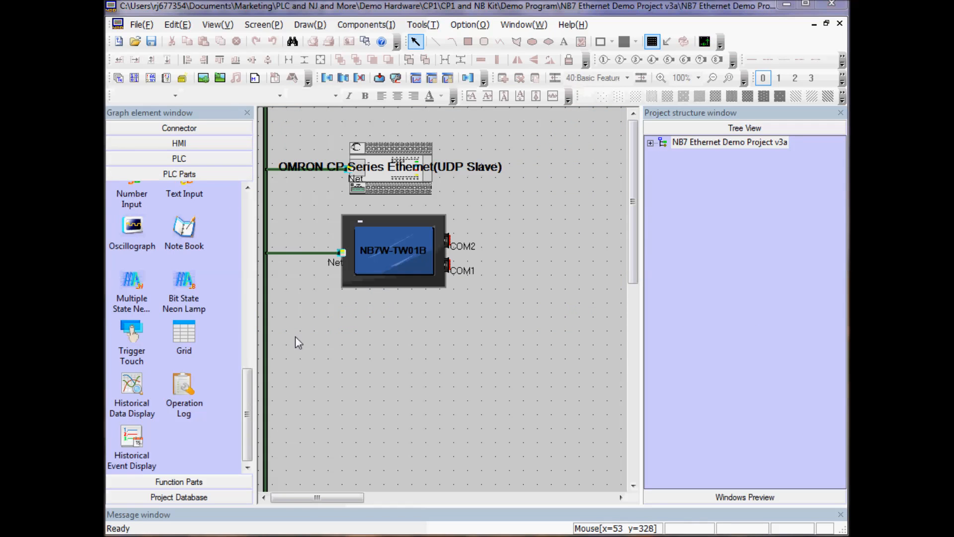
pyautogui.moveTo(326, 184)
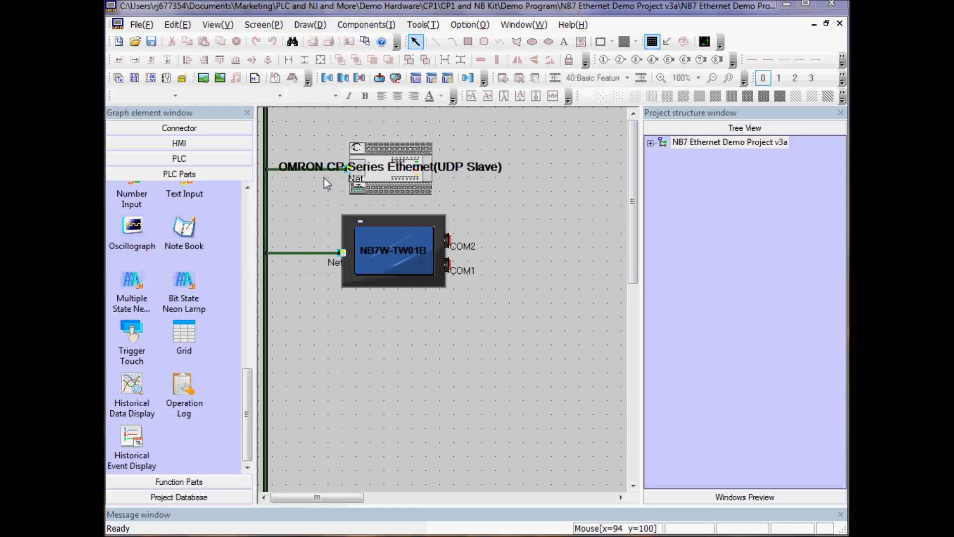
pyautogui.moveTo(355, 177)
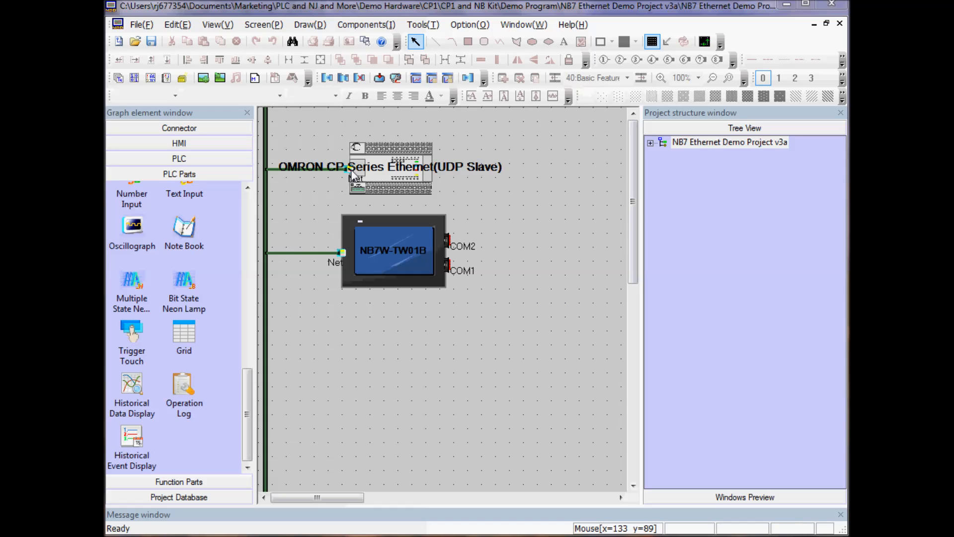
pyautogui.click(389, 180)
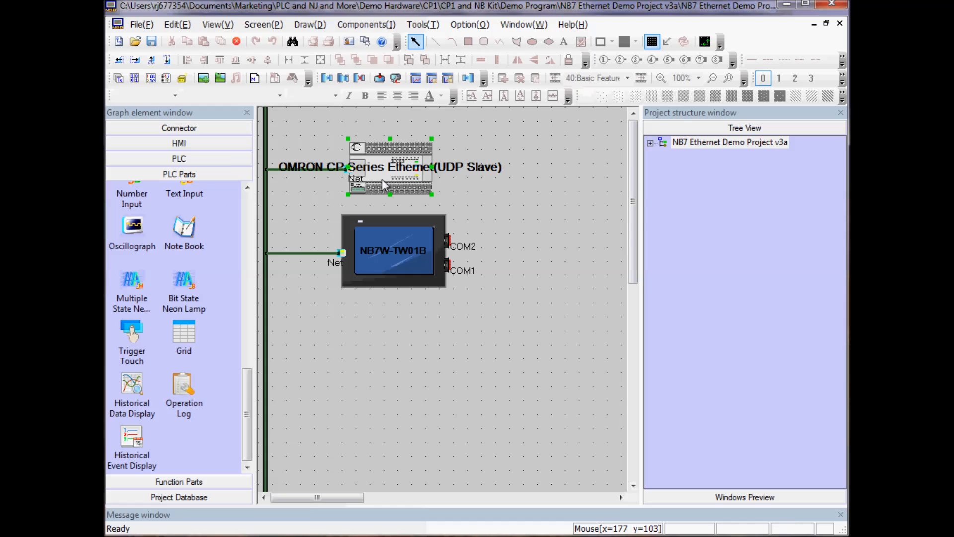
pyautogui.doubleClick(390, 164)
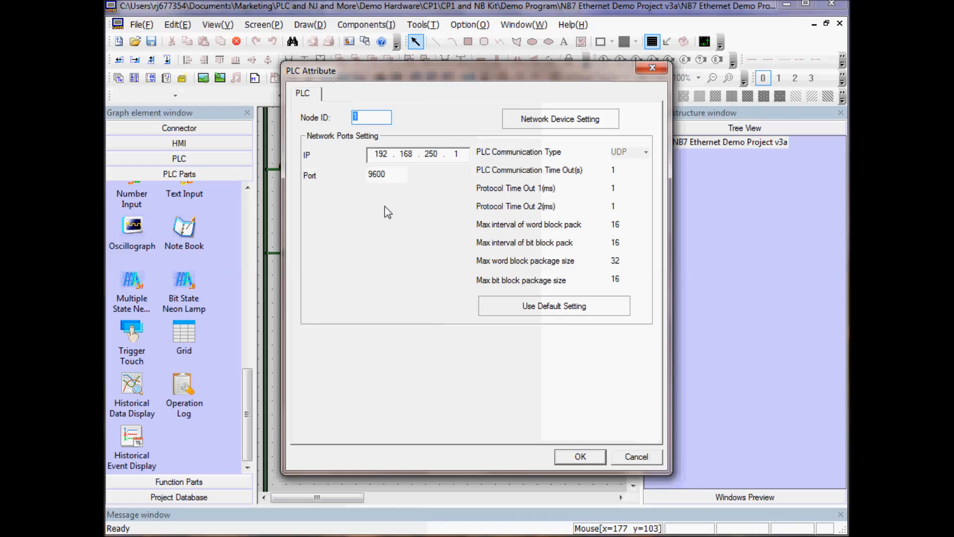
pyautogui.moveTo(557, 416)
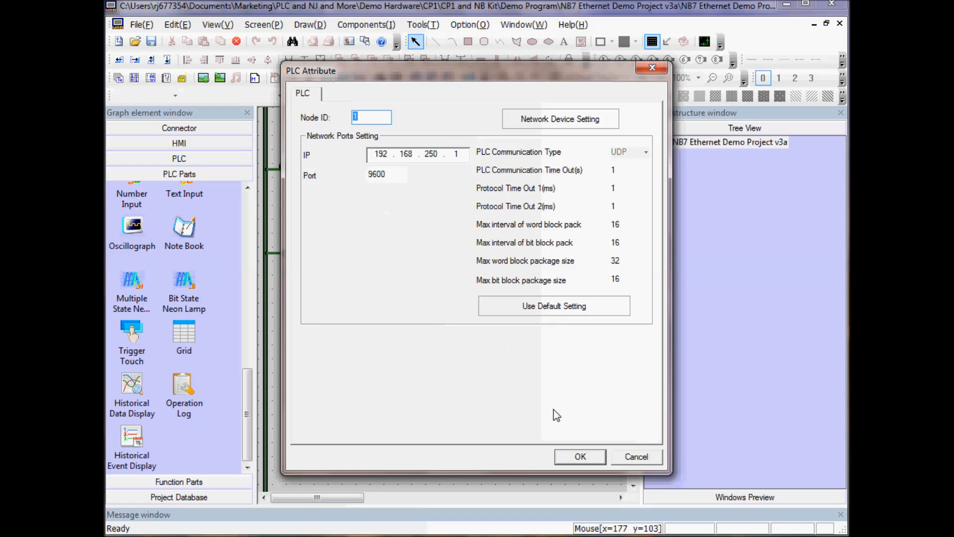
pyautogui.click(578, 457)
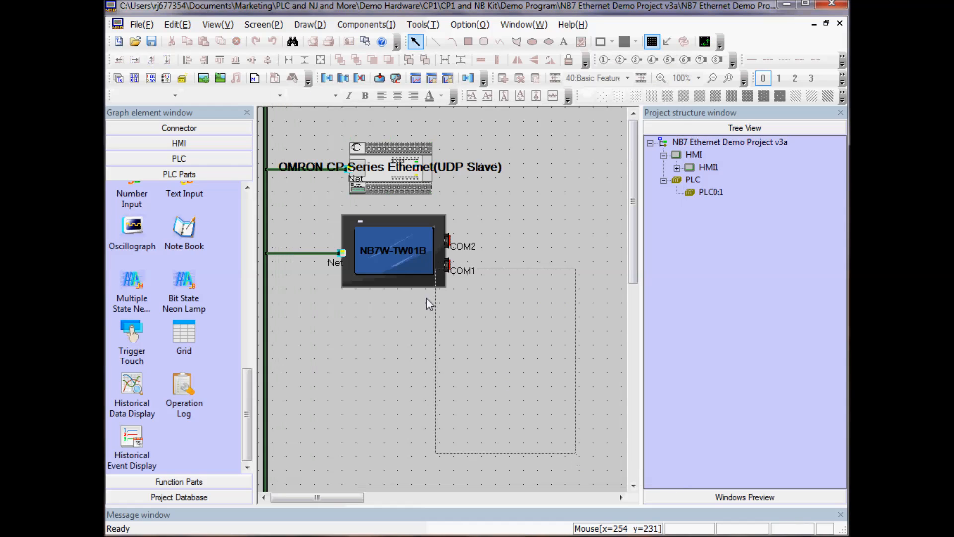
pyautogui.click(394, 249)
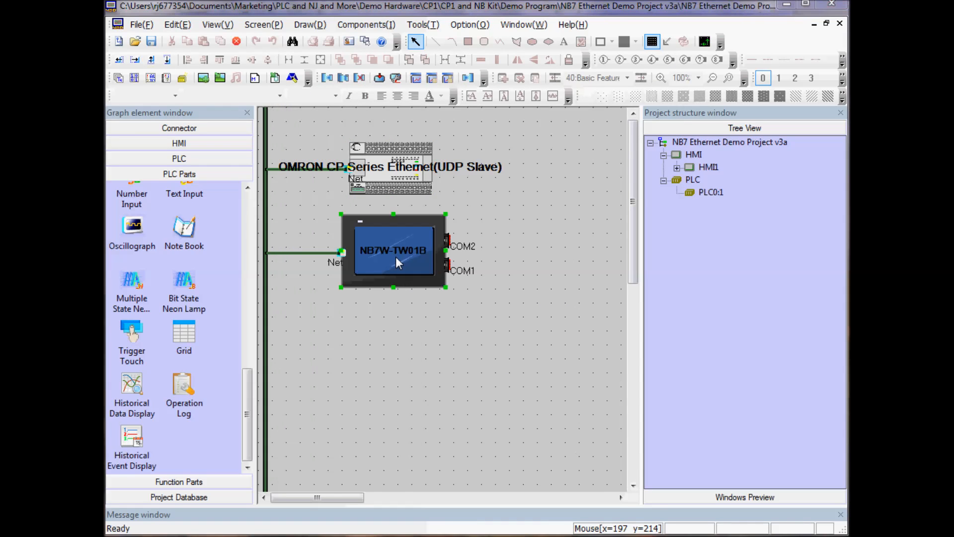
pyautogui.doubleClick(393, 250)
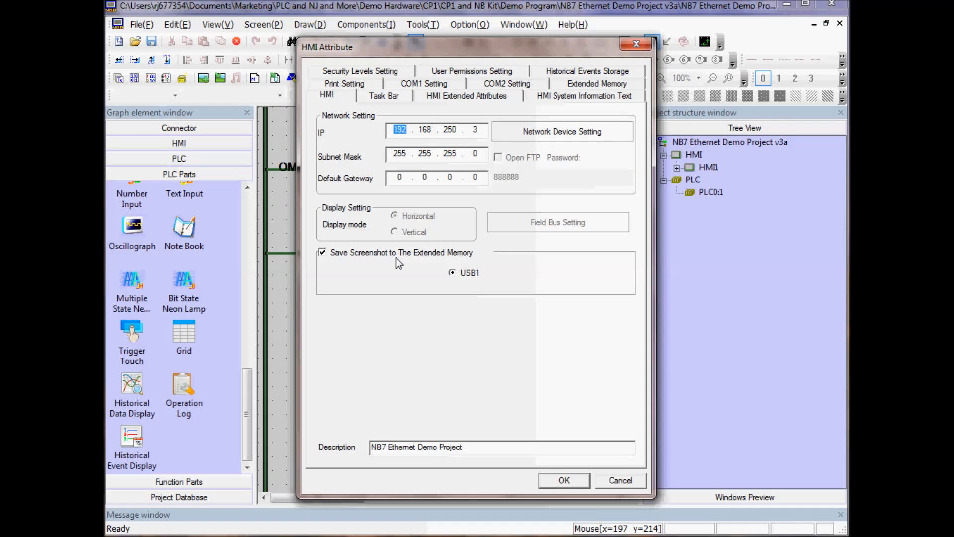
pyautogui.moveTo(464, 345)
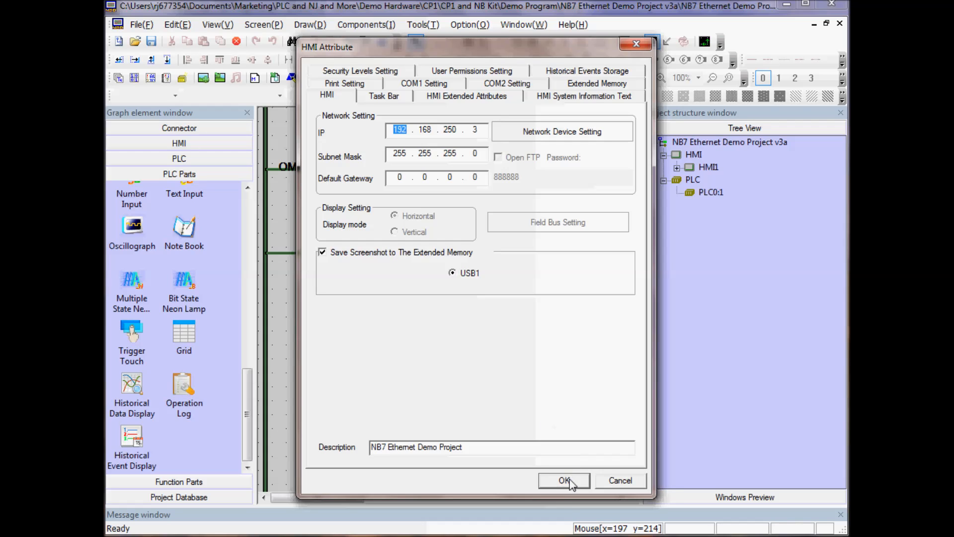
pyautogui.click(563, 480)
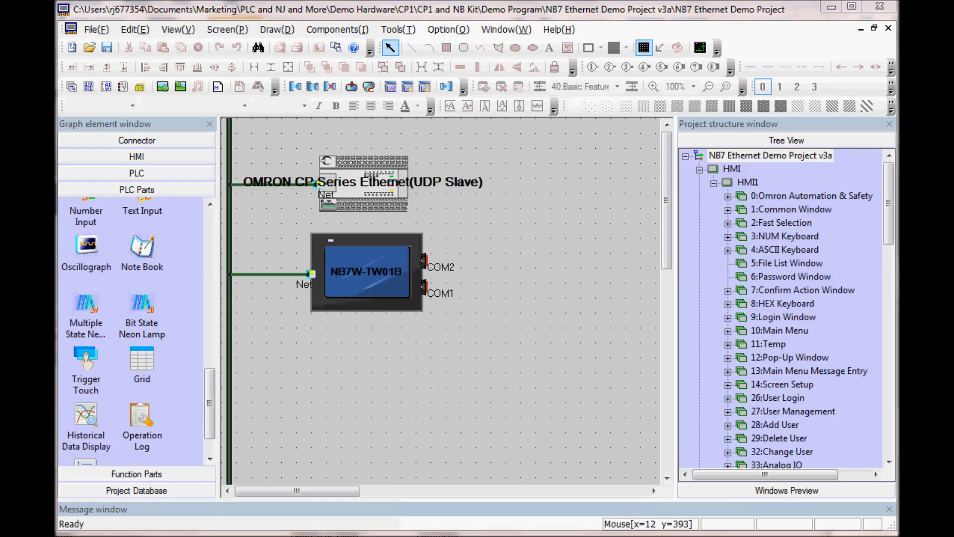
pyautogui.moveTo(304, 195)
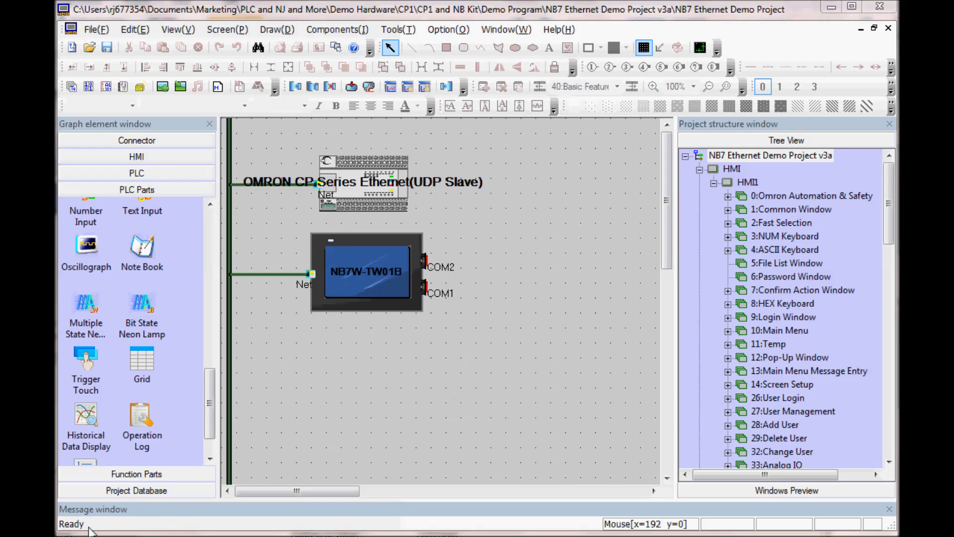
pyautogui.moveTo(396, 34)
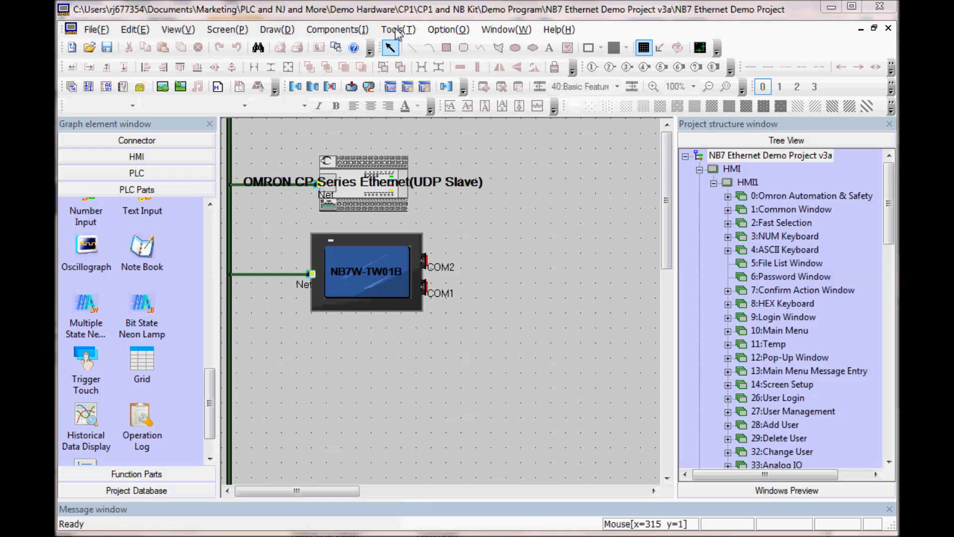
# Launch Offline Simulation from Tools and simulate HMI1 in NBSimulator.
pyautogui.click(397, 29)
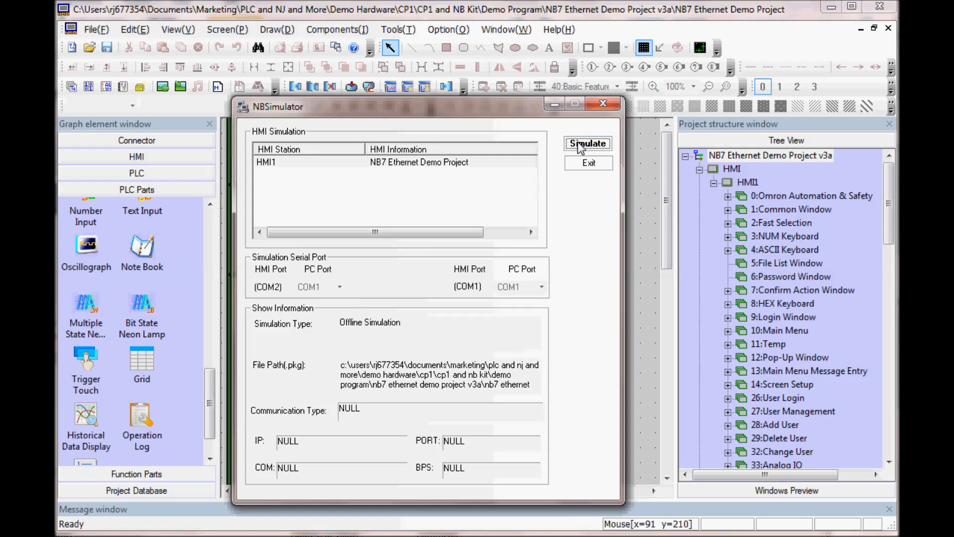
pyautogui.click(588, 143)
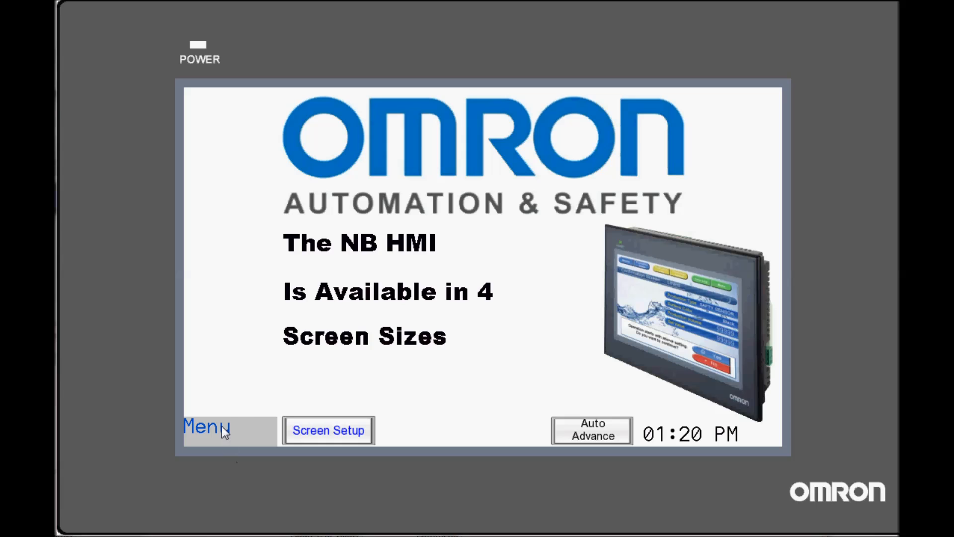
# Enter BASIC FEATURES from the HMI menu and advance to the Built-In Interfaces page.
pyautogui.click(206, 427)
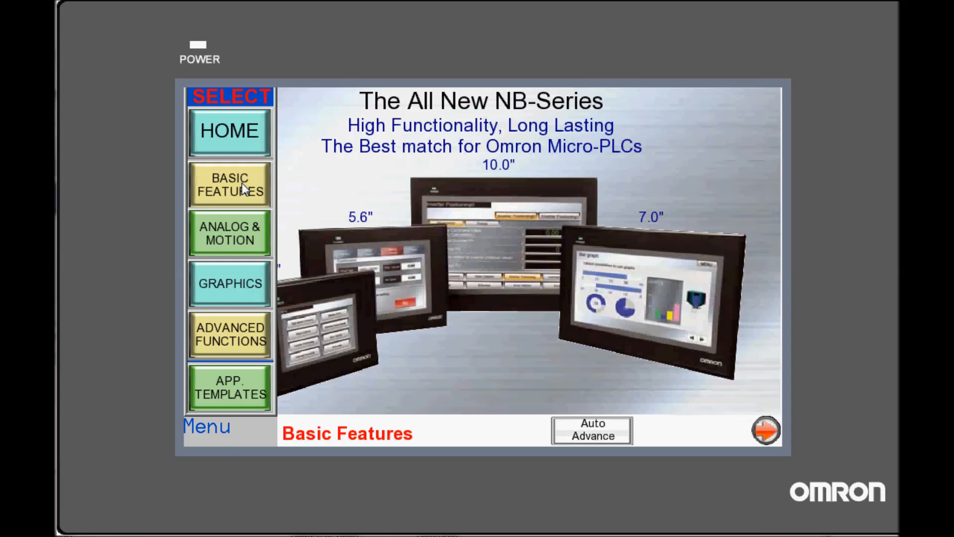
pyautogui.moveTo(218, 423)
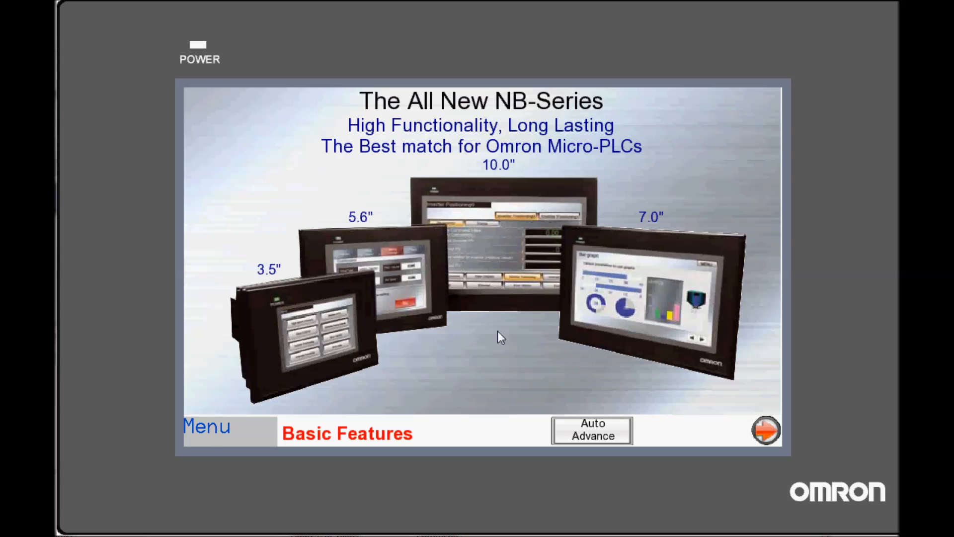
pyautogui.click(765, 429)
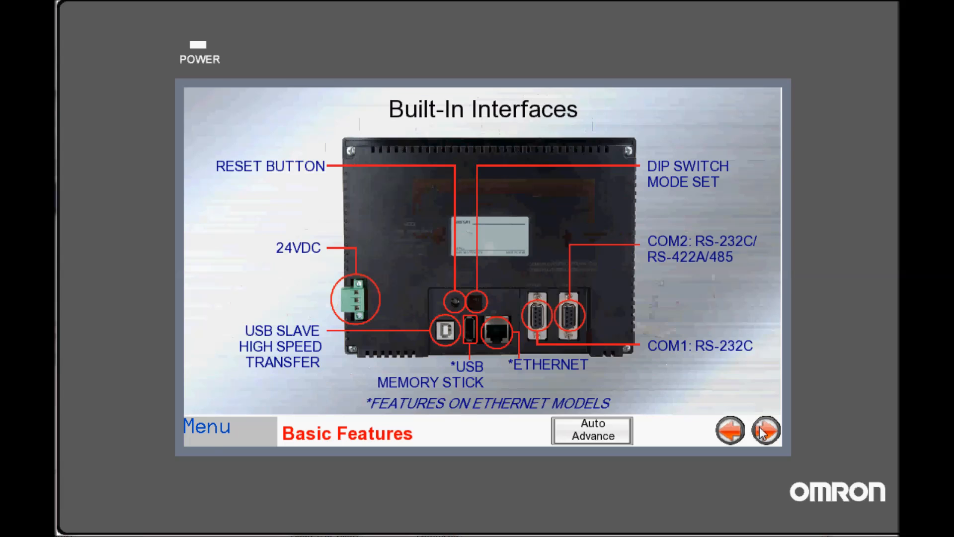